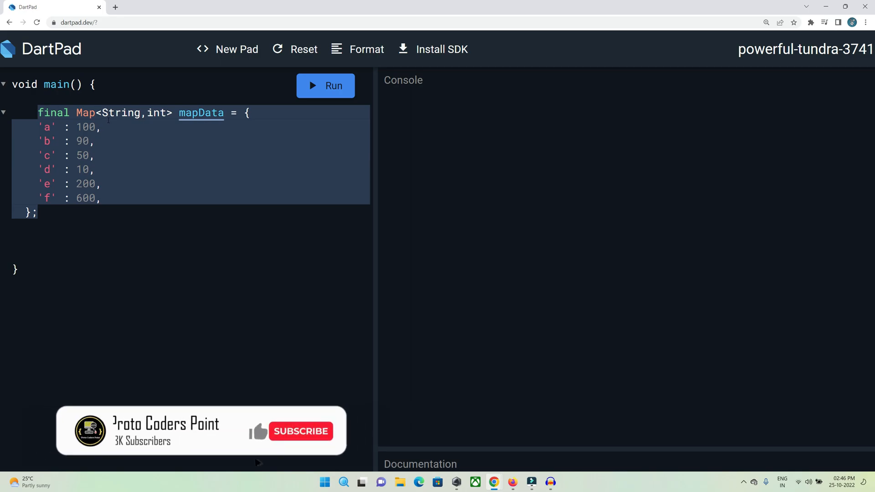
Declare a List<MapEntry<String,int>> variable named listData on a new line below the map.
click(300, 431)
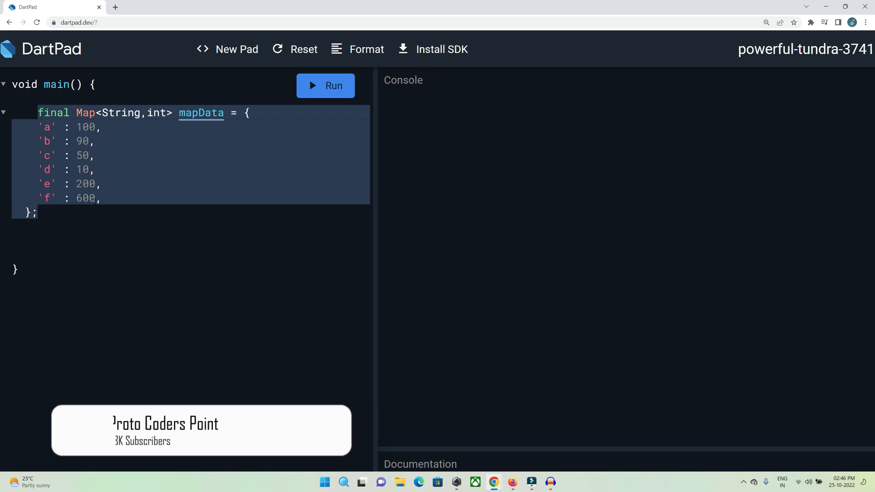
click(88, 127)
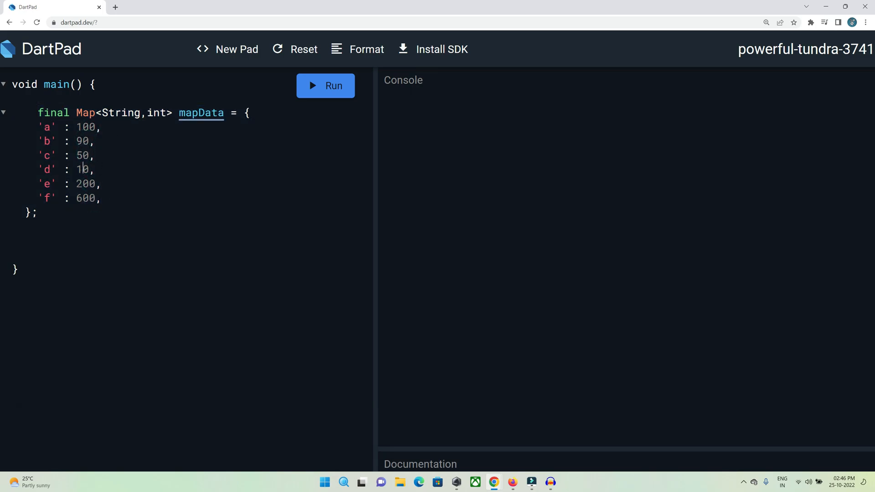
double_click(82, 170)
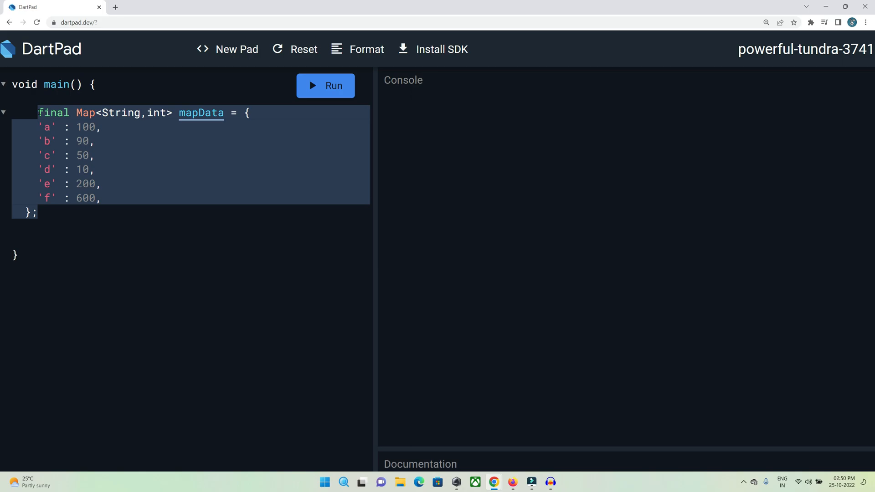
click(32, 234)
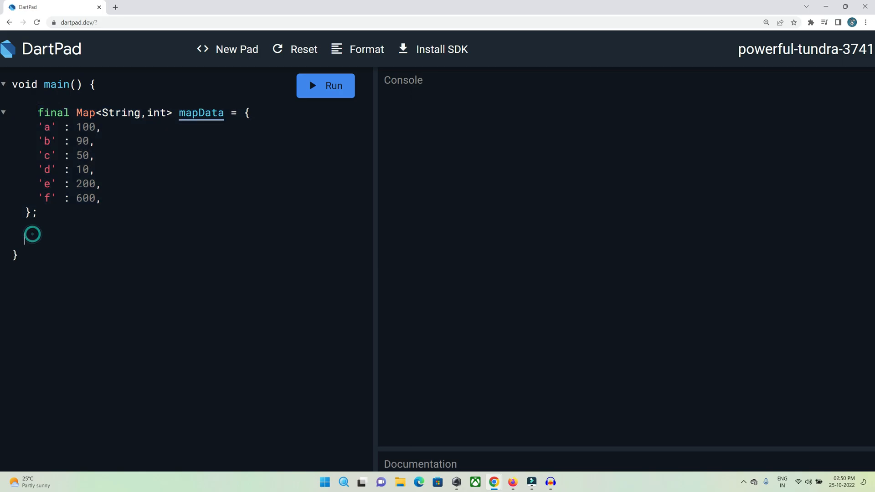
text(List<)
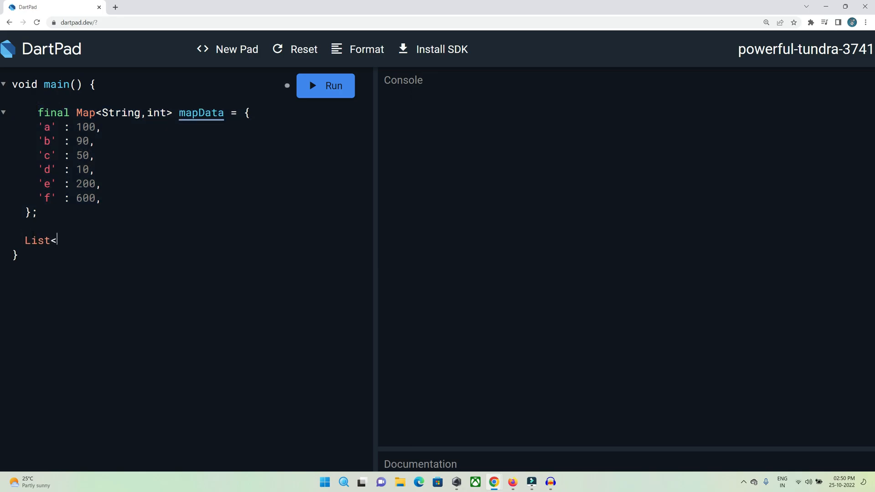
text(MapE)
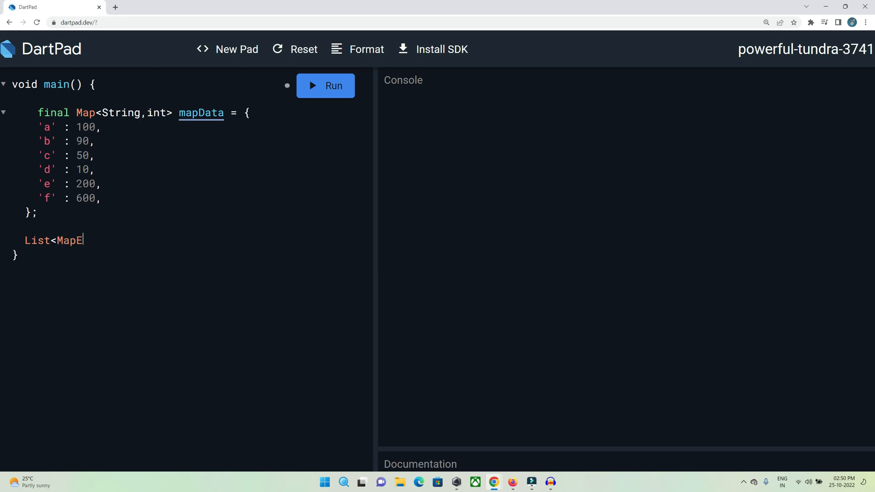
text(ntry)
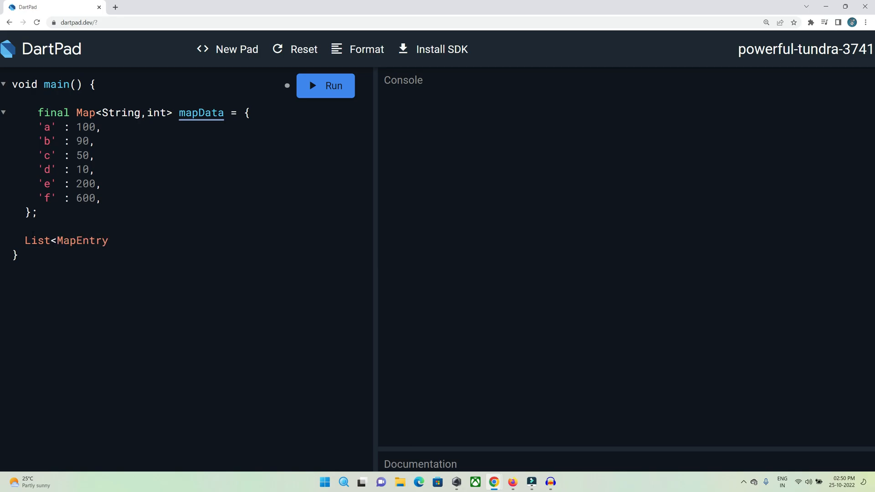
text(<)
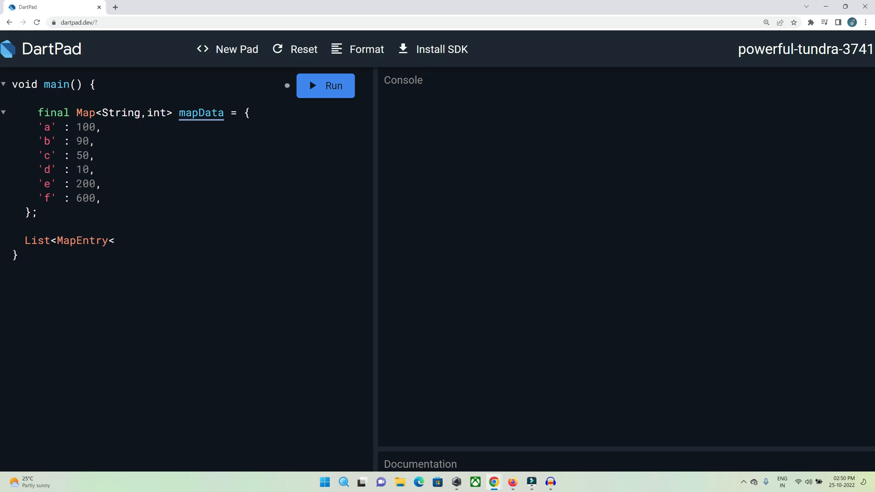
text(>>)
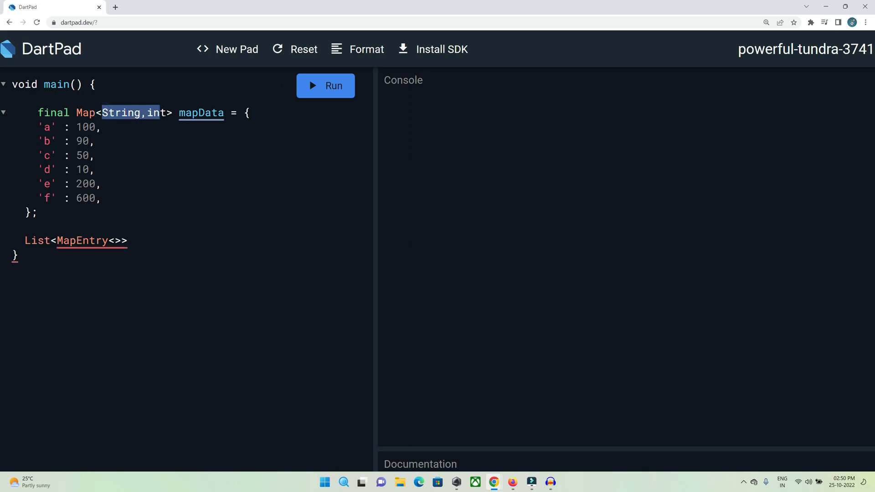
click(113, 241)
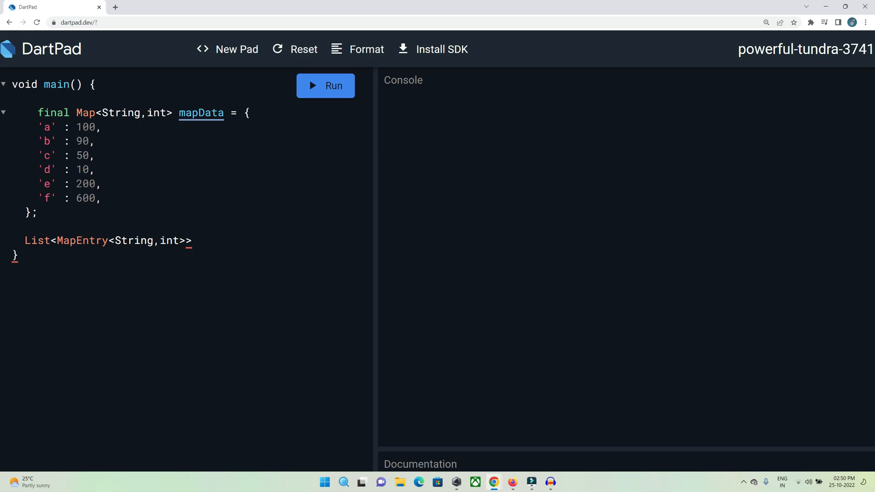
text(listData =)
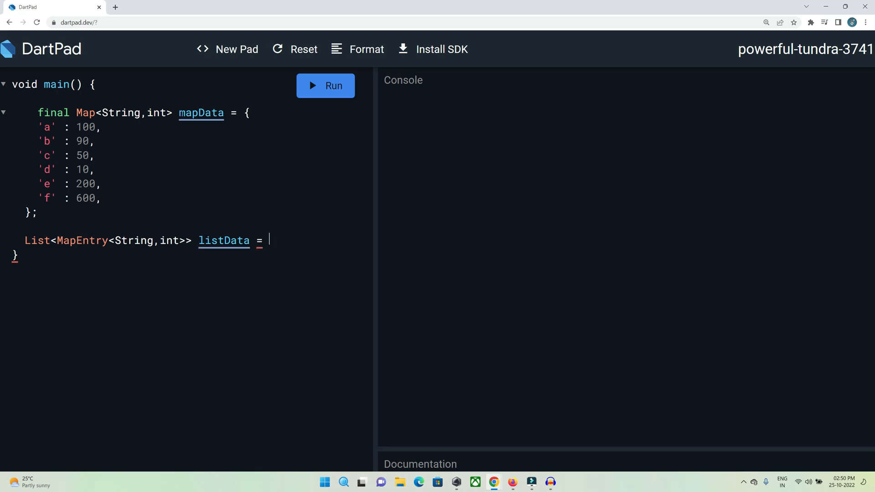
Initialise listData with mapData.entries.toList();.
double_click(200, 113)
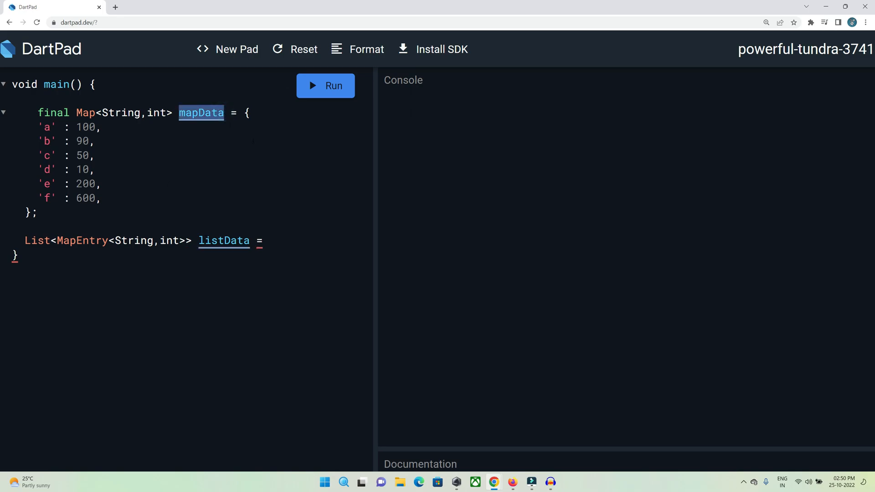
text(mapData.)
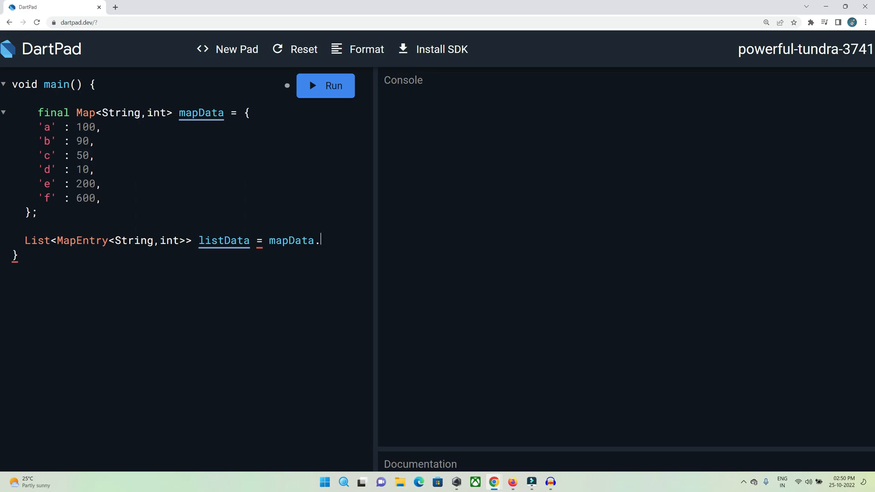
text(entries.t)
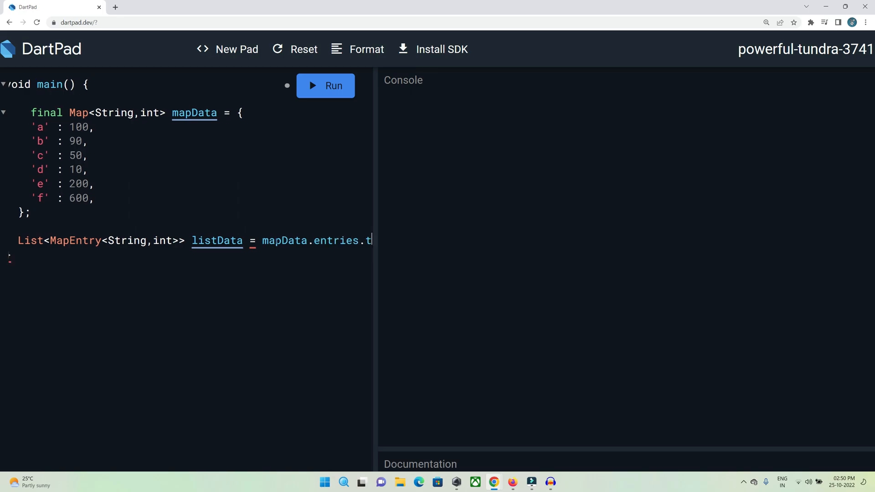
text(oList())
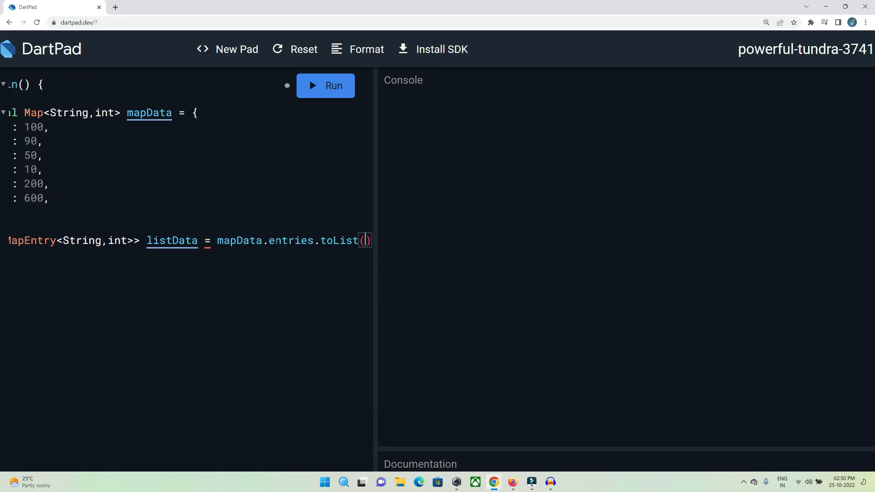
text(;)
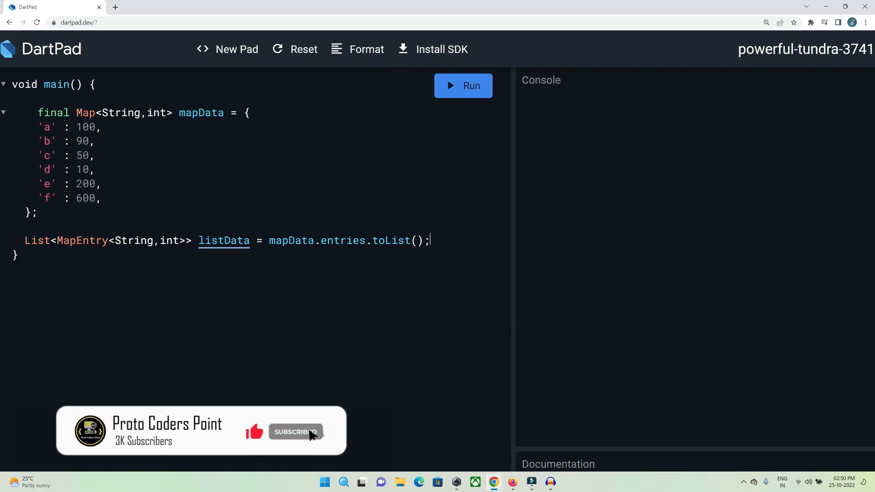
Begin a listData.sort call with an (a,b)=> comparator lambda.
click(295, 431)
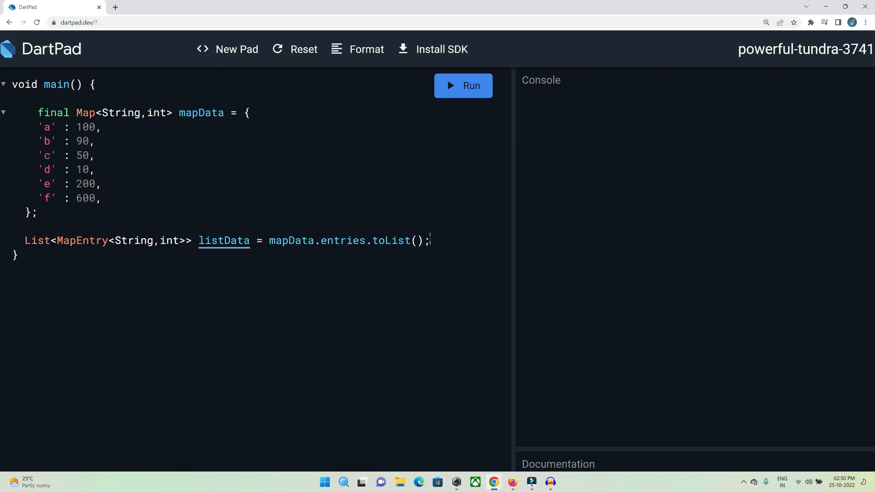
text(l)
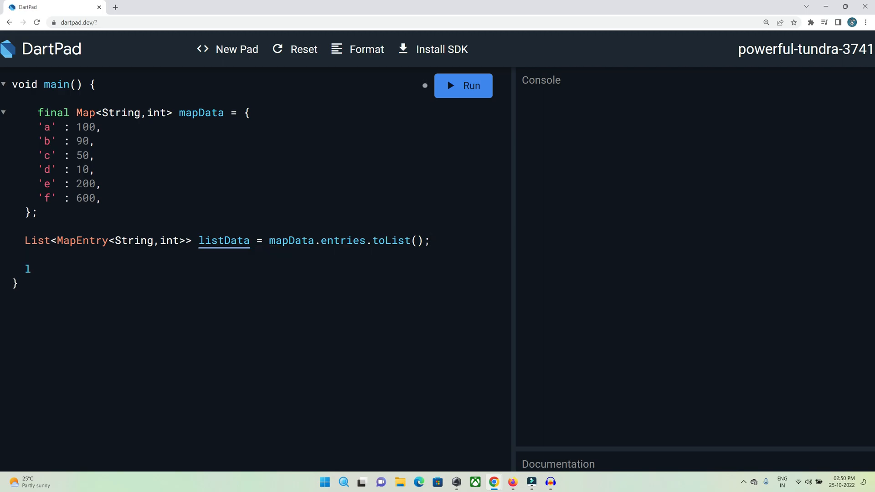
click(31, 268)
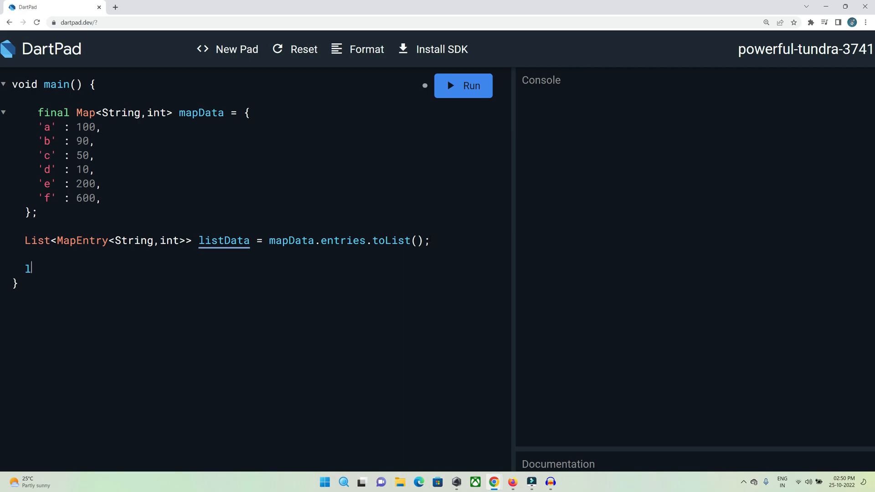
text(istData.sort)
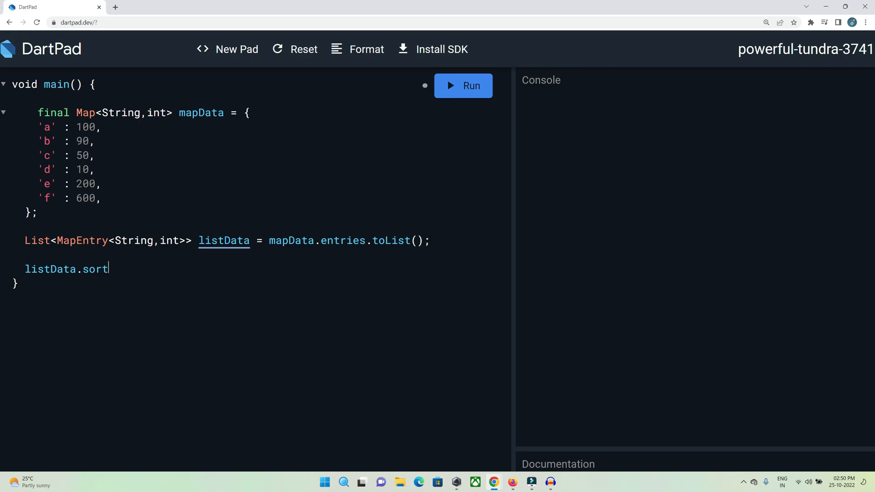
text(()=))
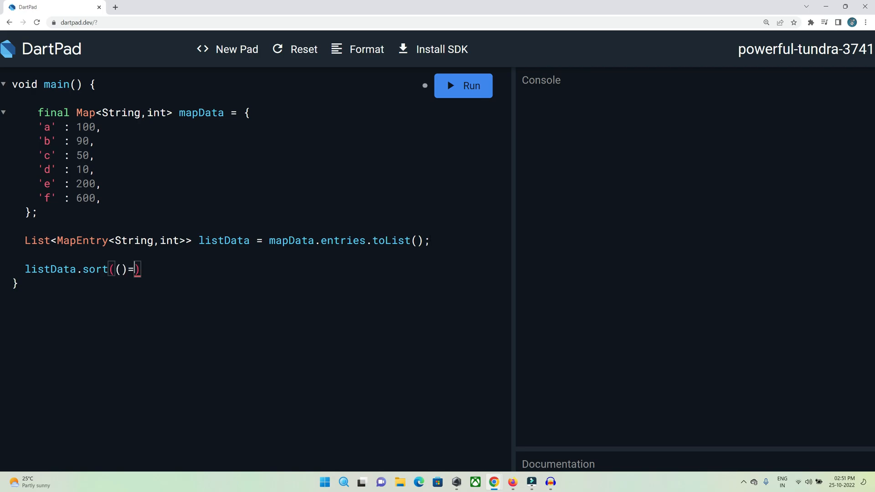
text(>)
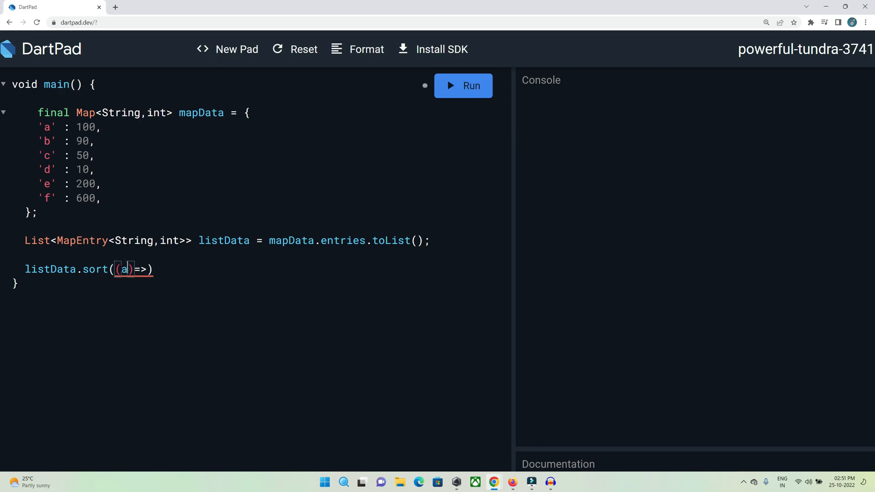
text(,b)
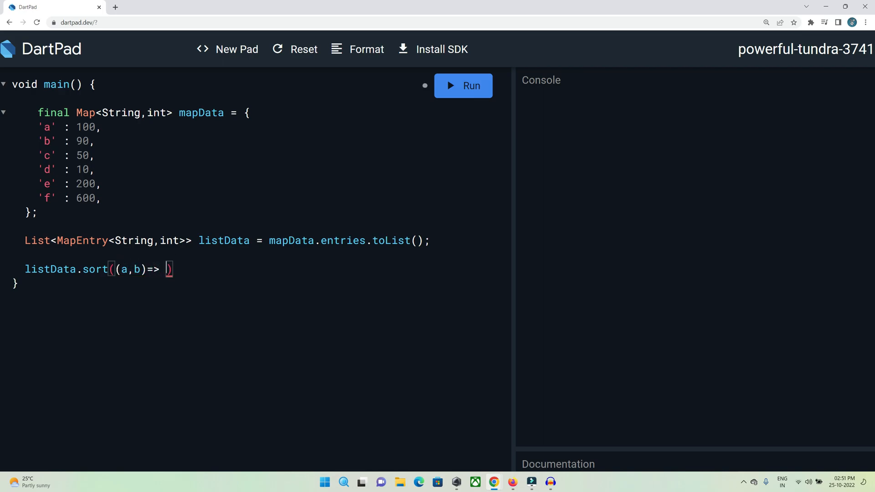
Write the comparator body comparing a.value to b.value with compareTo.
text(a.va)
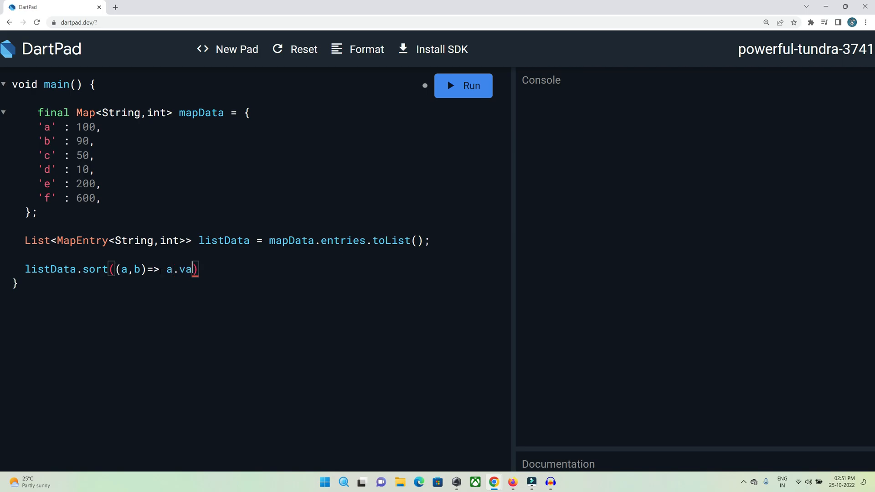
text(lue.)
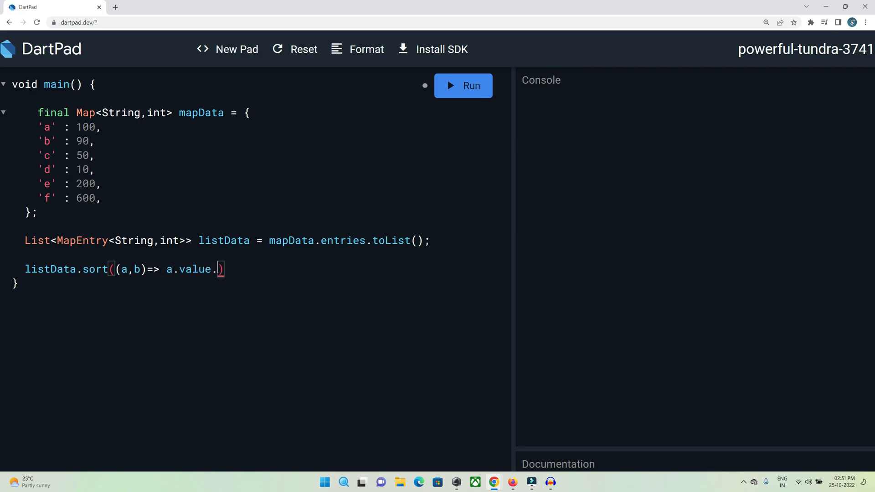
text(c)
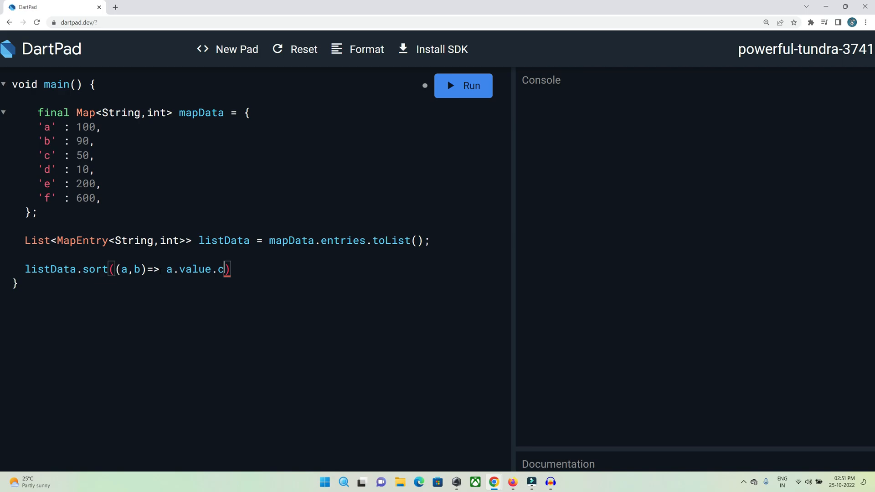
text(ompareTo()
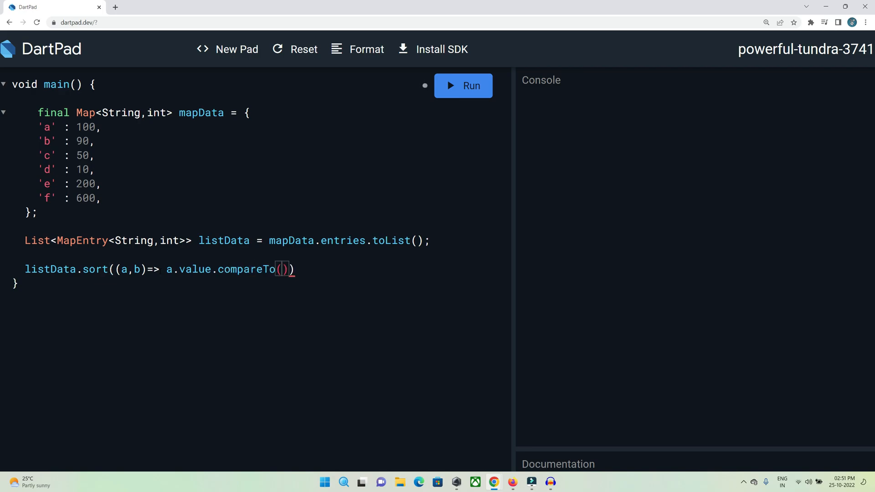
text(.b)
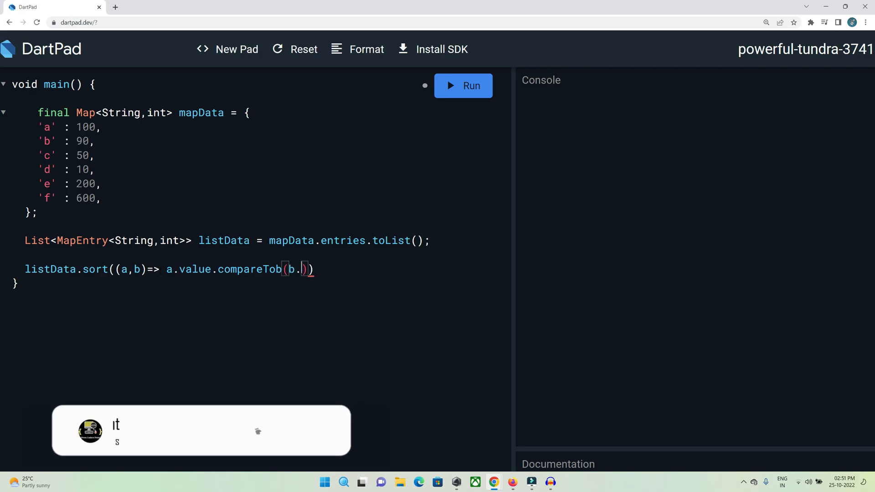
text(value)
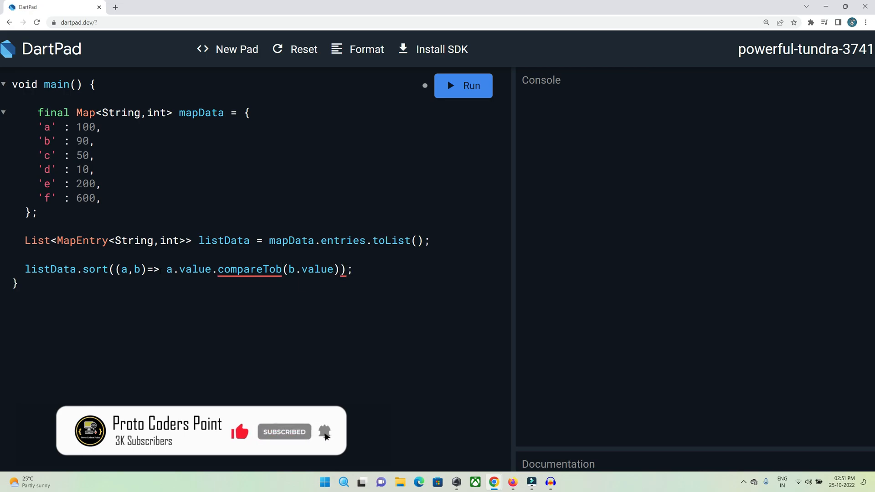
Fix compareTob to compareTo and swap the lambda to b.value.compareTo(a.value) for descending order.
key(Backspace)
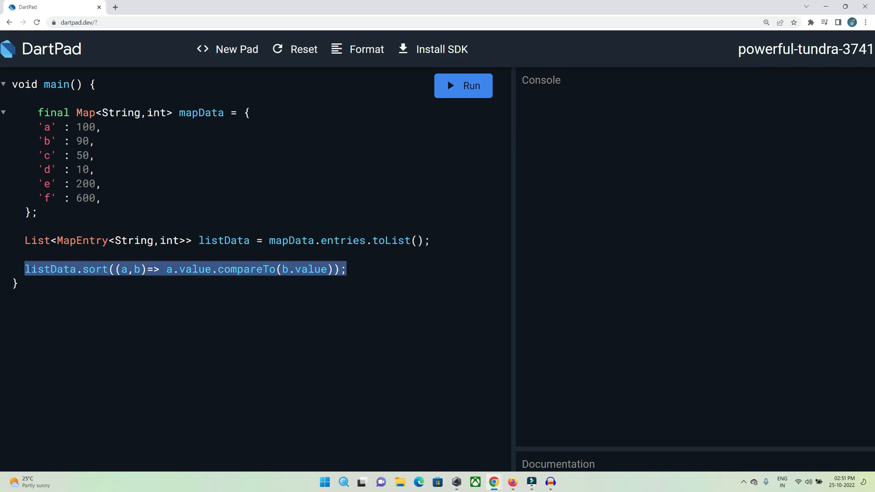
click(81, 169)
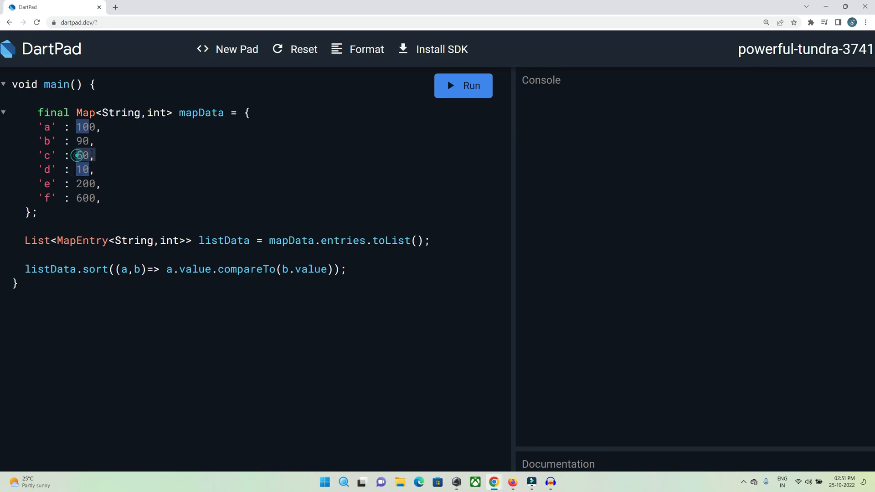
click(85, 184)
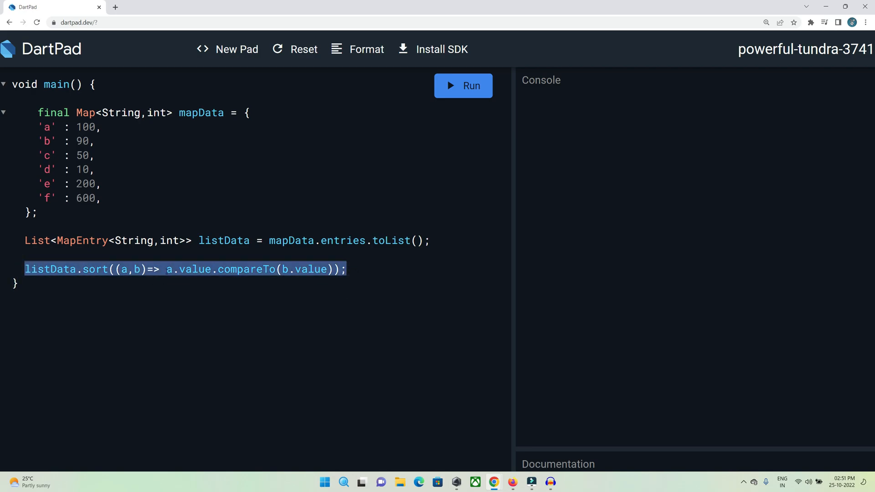
click(166, 269)
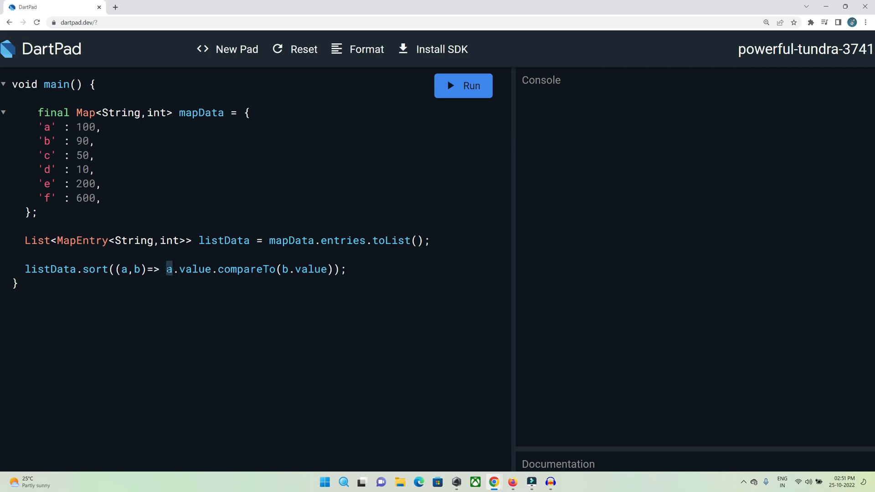
text(b)
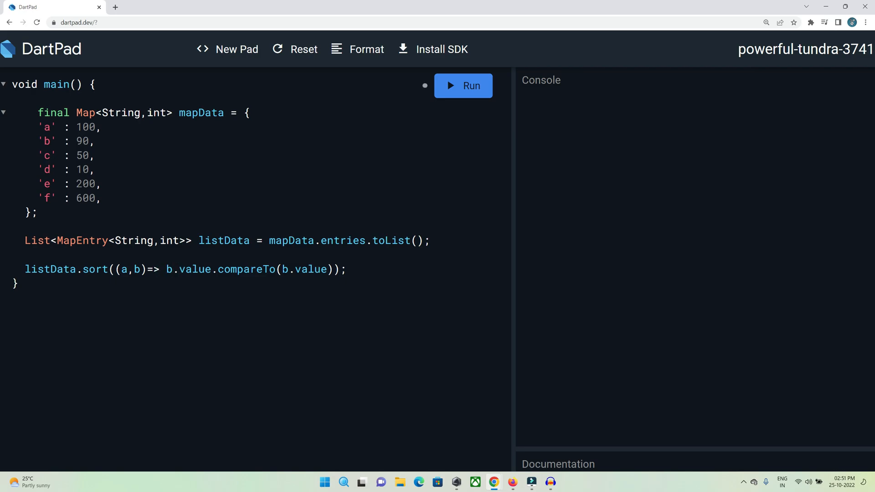
text(a)
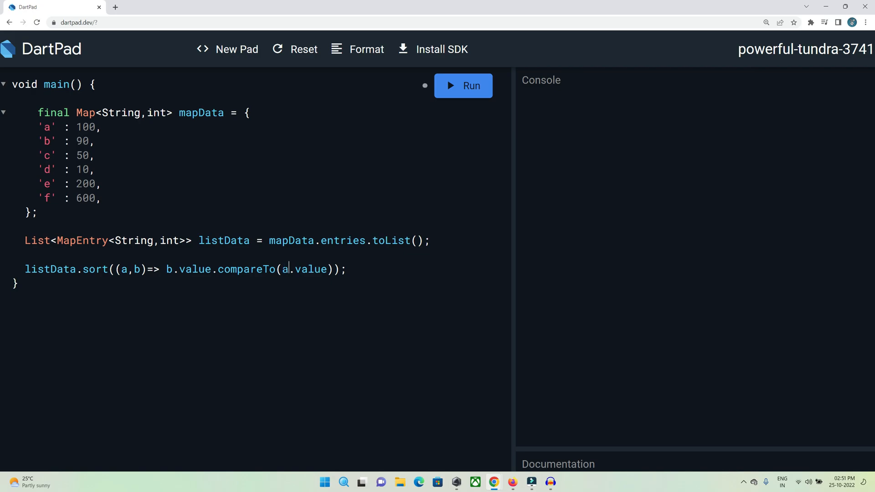
double_click(83, 141)
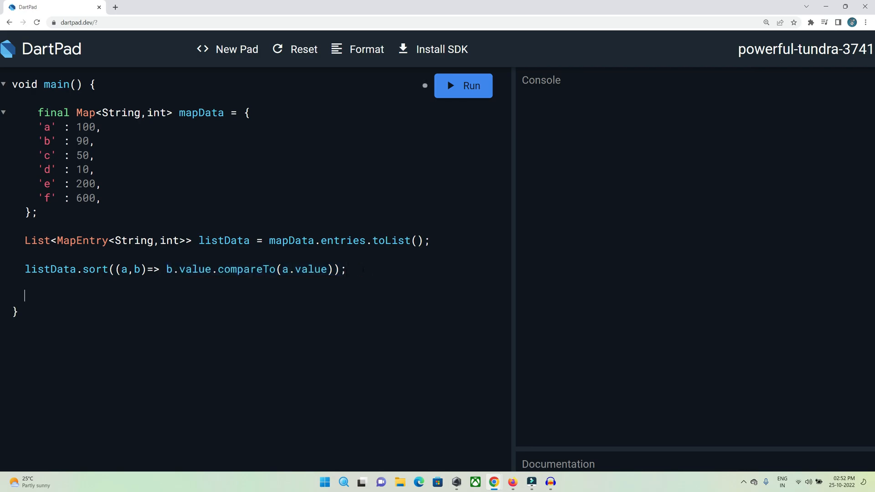
Declare final Map<String,int> sortedMap = Map.fromEntries(listData).
text(final)
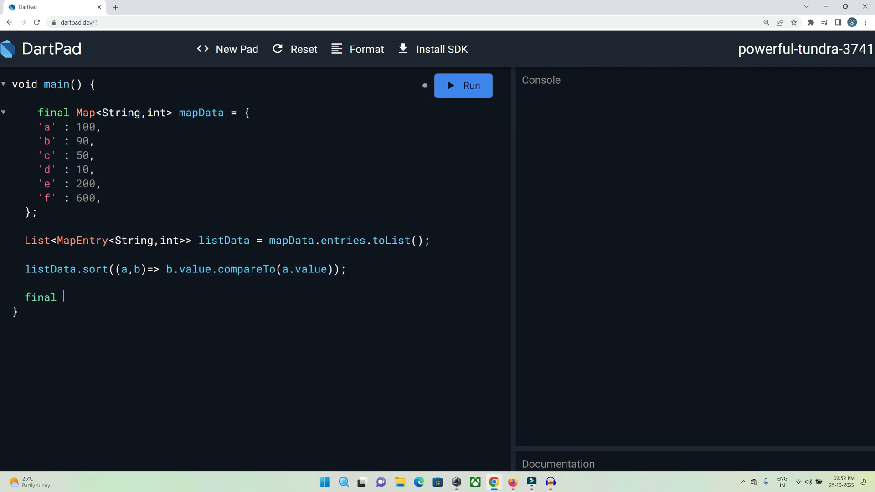
text(Map)
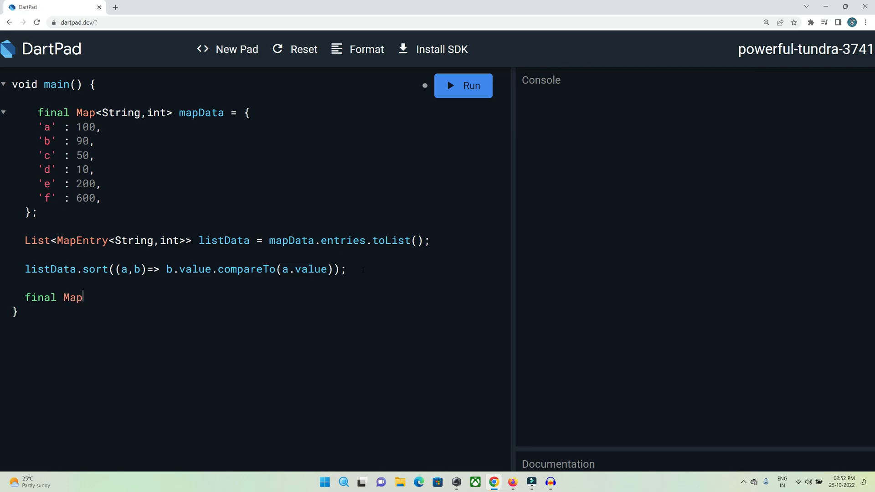
text(<String)
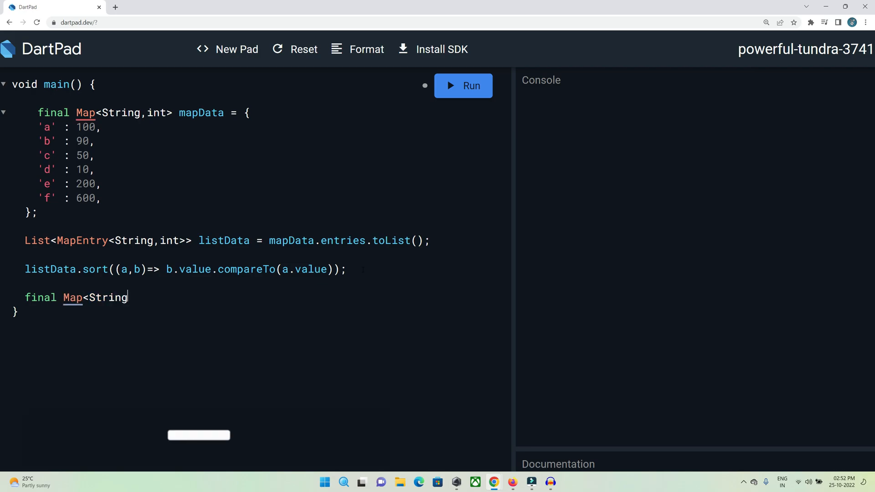
text(,int>)
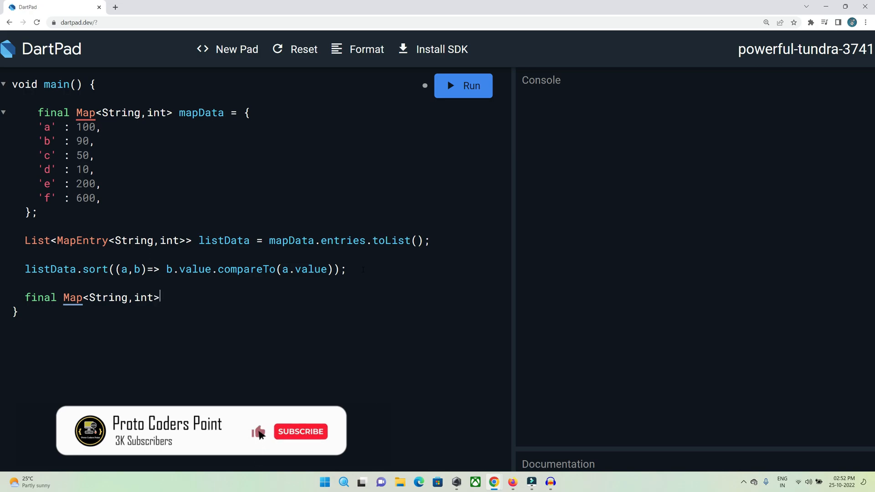
text(sor)
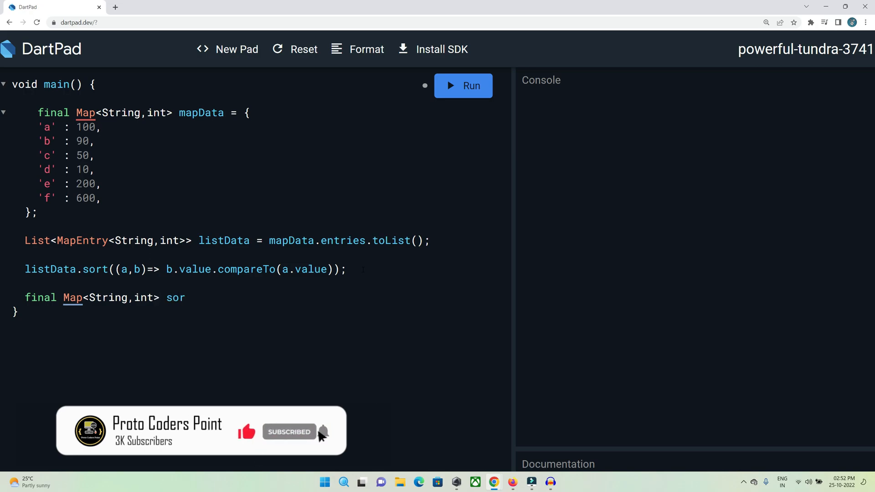
text(tedMap)
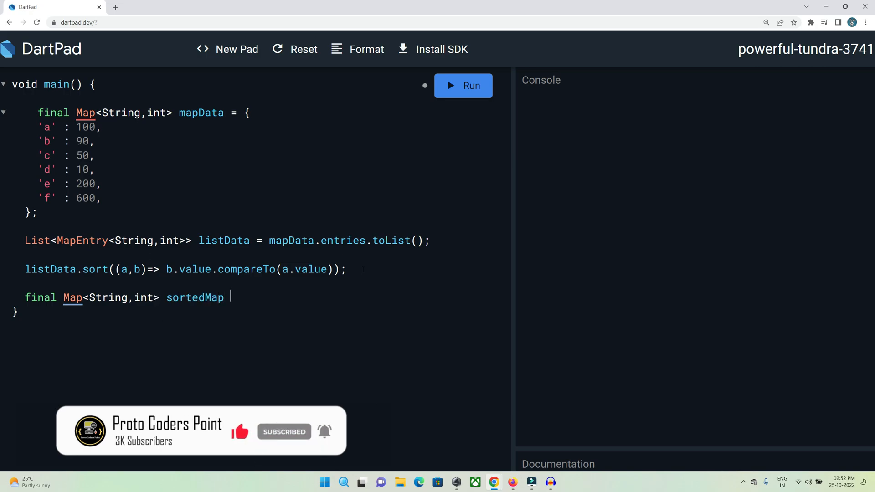
text(= Map)
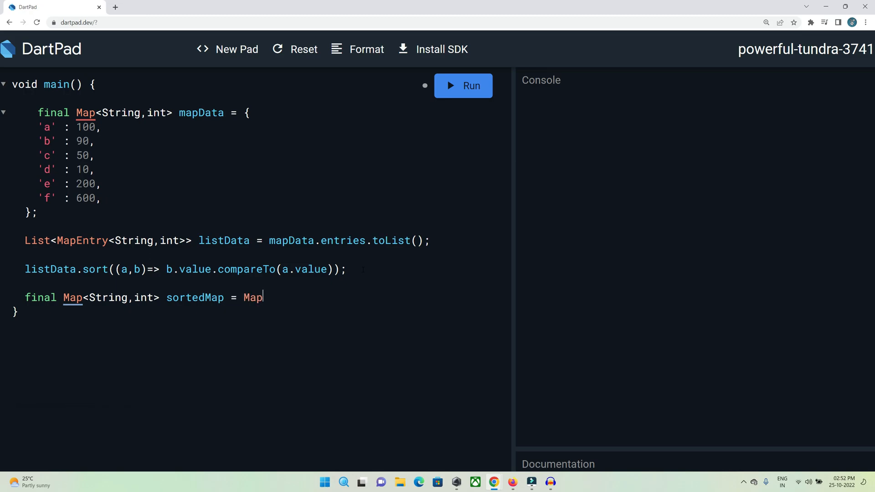
text(.fromEntries)
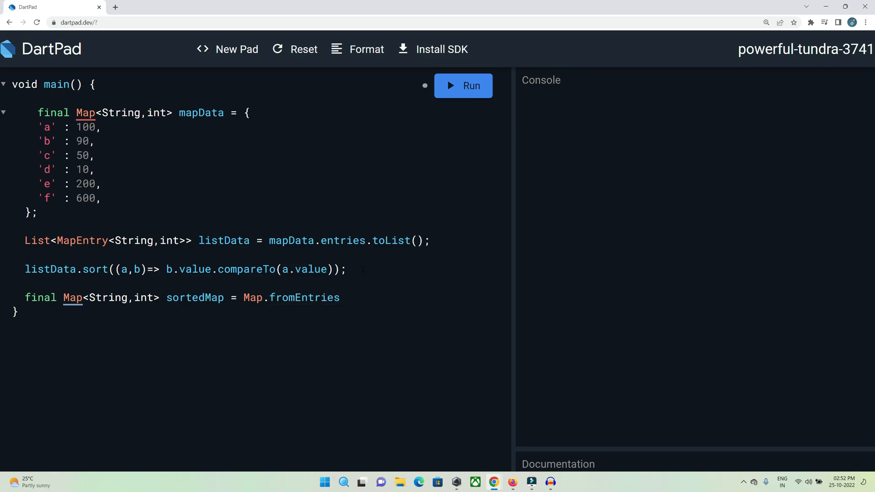
text(l)
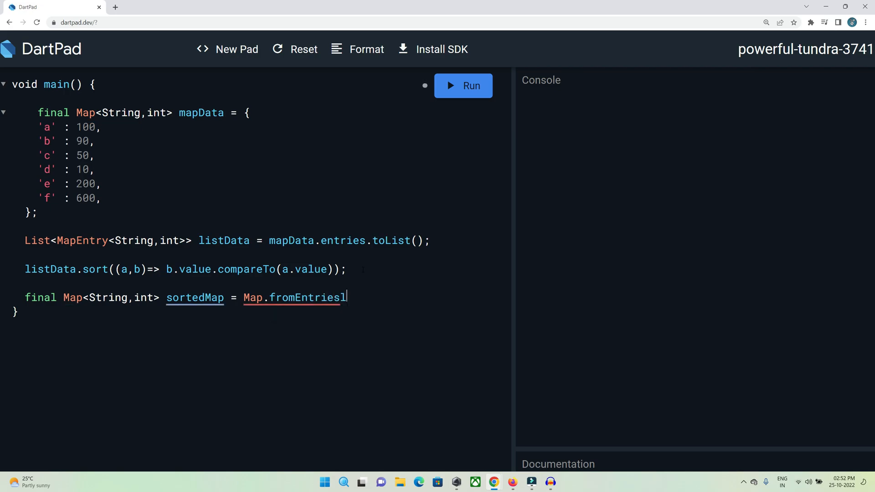
text((*))
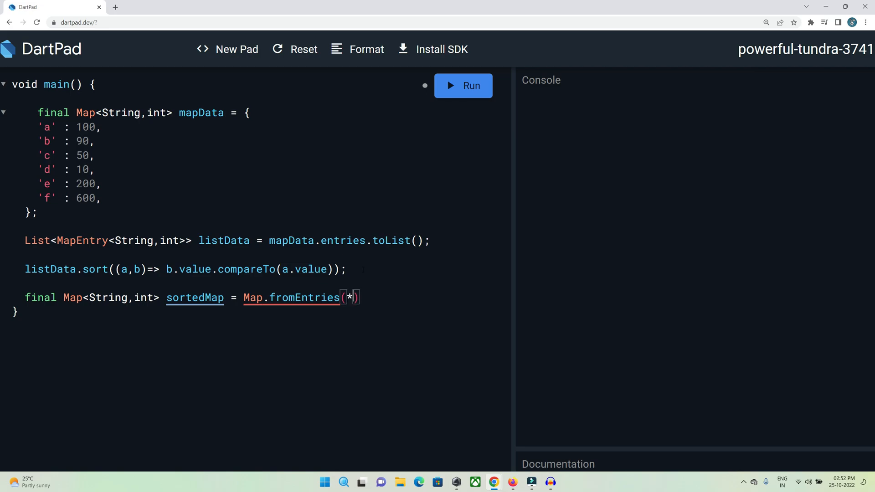
text(listData)
text(pr)
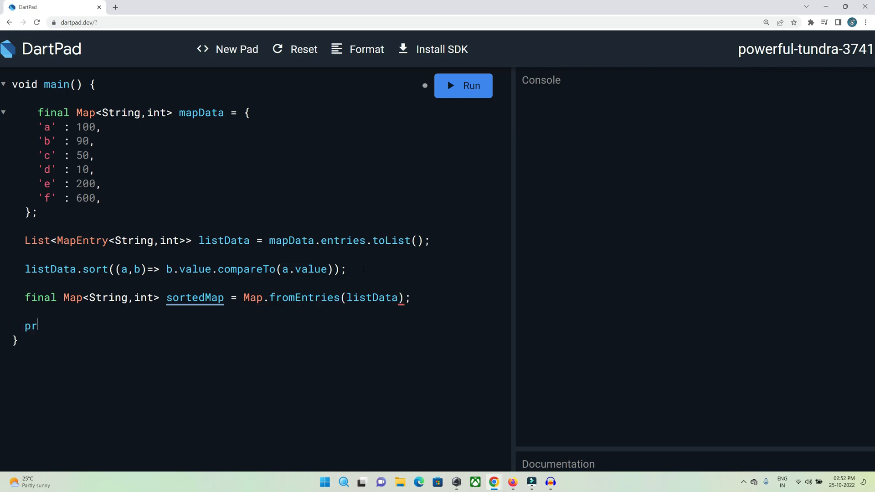
Add print(sortedMap); after the sortedMap declaration.
text(int(sortedMap)
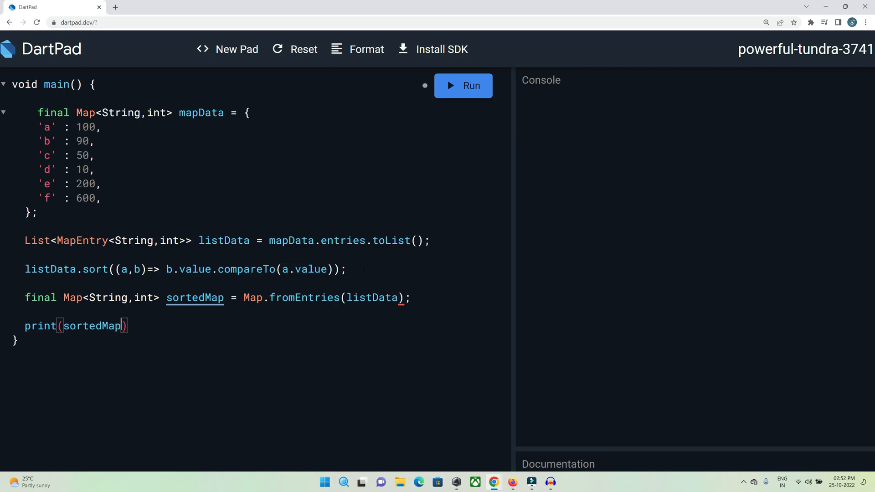
text(;)
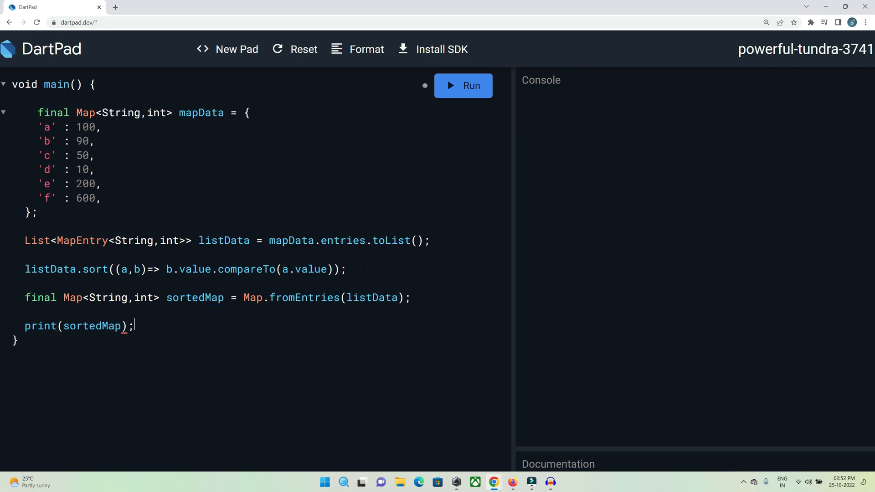
Run the program, try the ascending comparator, then rerun descending to print {f: 600, e: 200, a: 100, b: 90, c: 50, d: 10}.
click(463, 86)
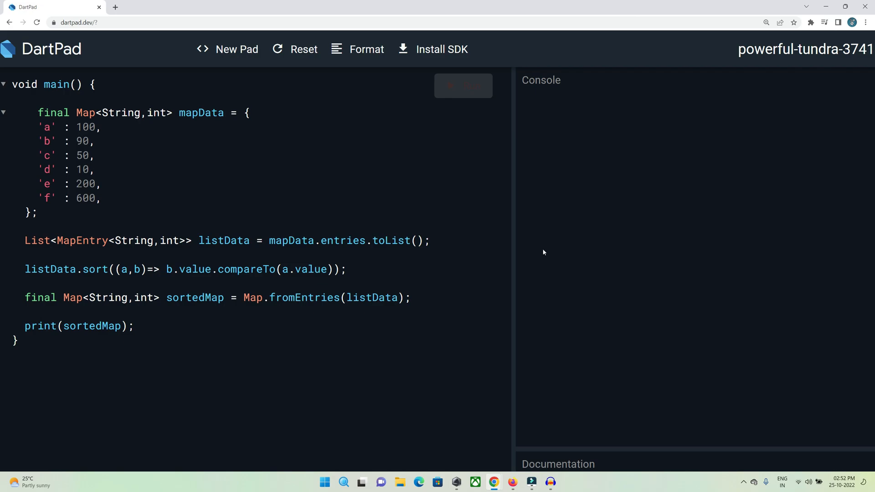
click(386, 86)
text(a)
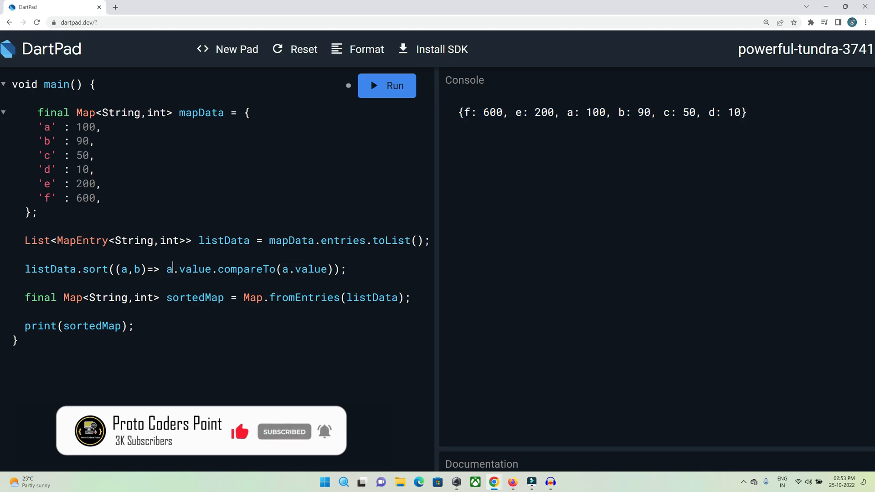
click(386, 85)
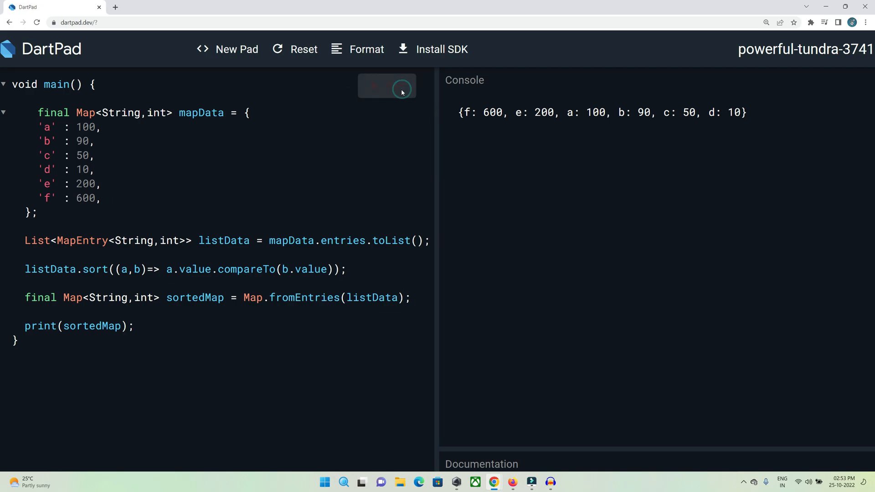
mouse_move(689, 126)
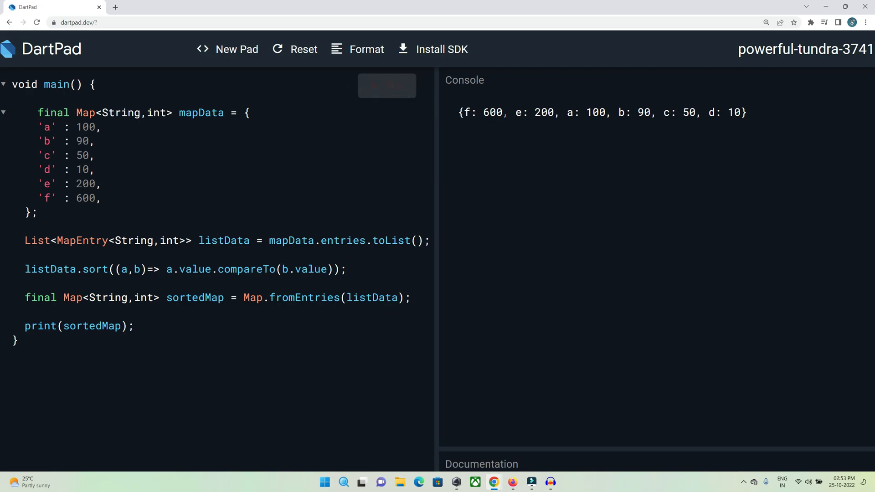
click(386, 86)
text(b)
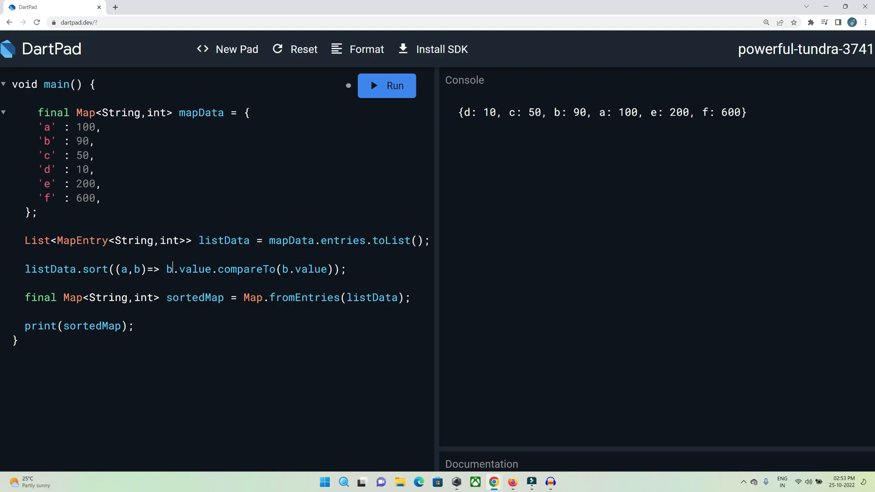
click(389, 92)
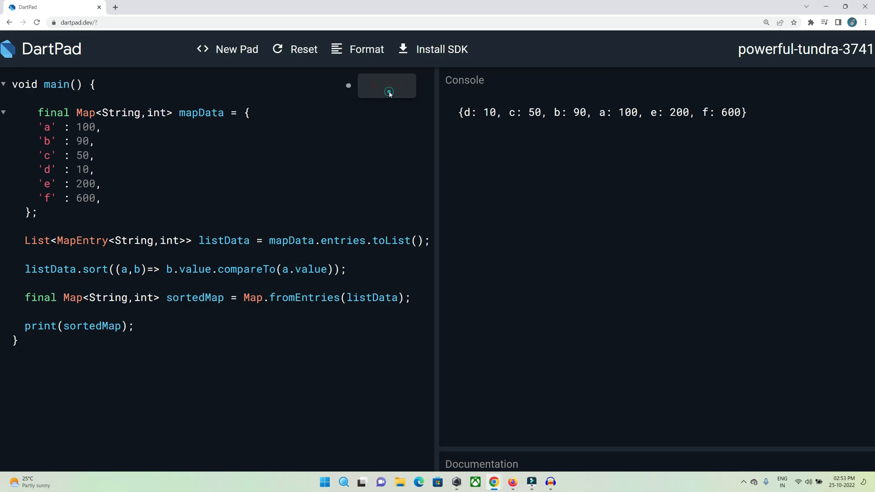
click(387, 85)
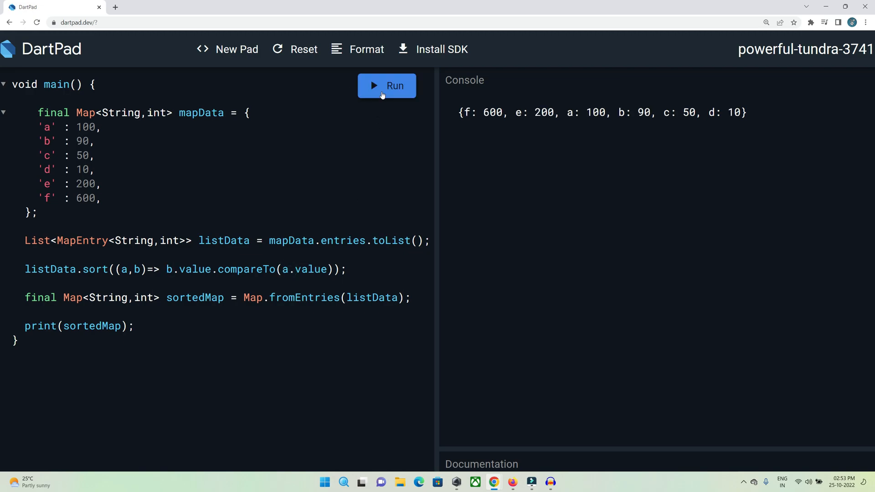